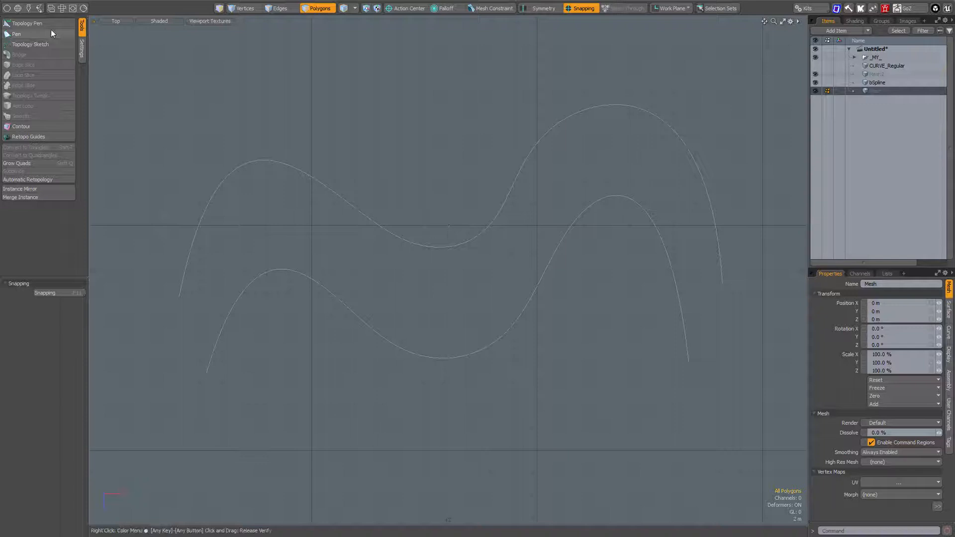
# - Activate Topology Pen drawing on the two background curves for the first quad
pyautogui.click(25, 23)
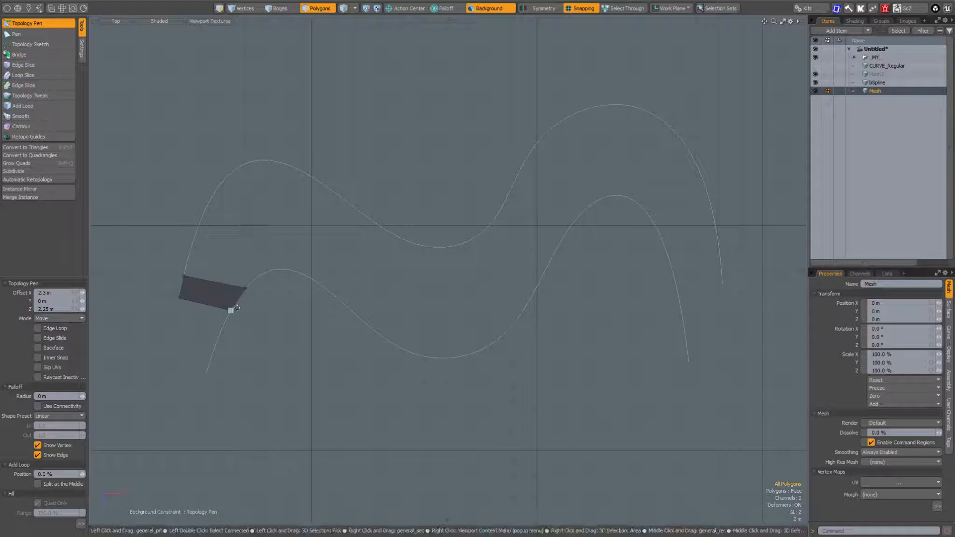
# - Add successive quad rows along both curves, carrying the strip through the S-bend
pyautogui.moveTo(232, 308); pyautogui.dragTo(207, 374)
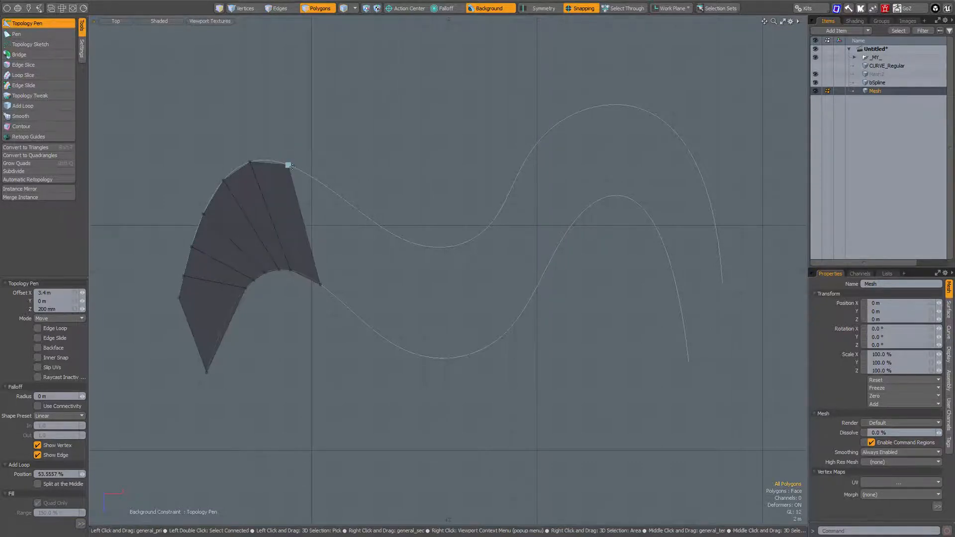
pyautogui.moveTo(287, 165); pyautogui.dragTo(387, 233)
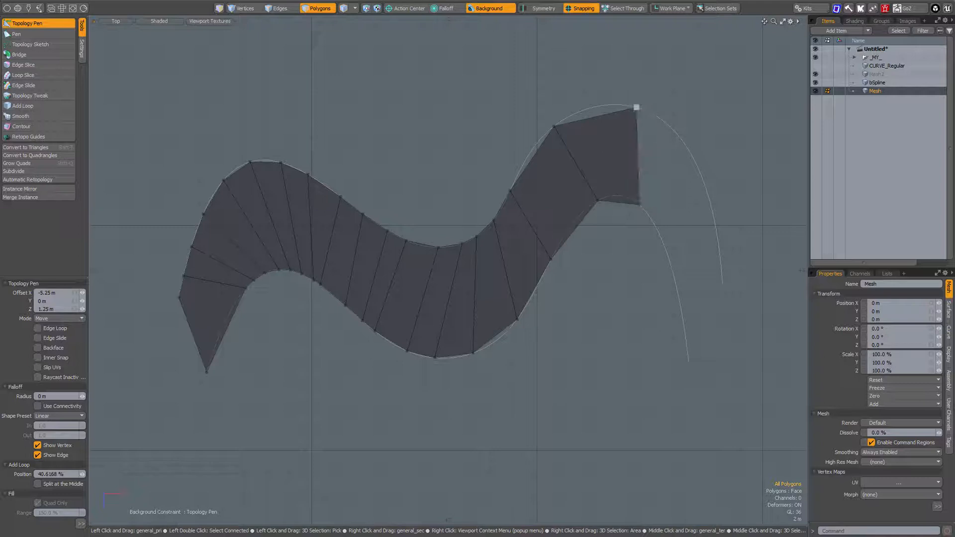
# - Wrap the quad strip over the right arch down to the curves' right ends
pyautogui.moveTo(636, 106); pyautogui.dragTo(696, 172)
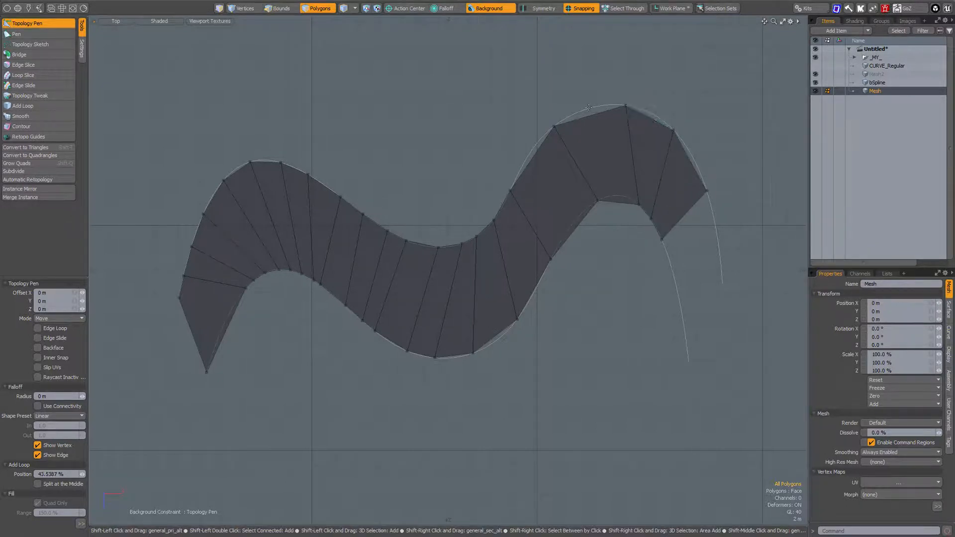
pyautogui.moveTo(588, 107); pyautogui.dragTo(538, 140)
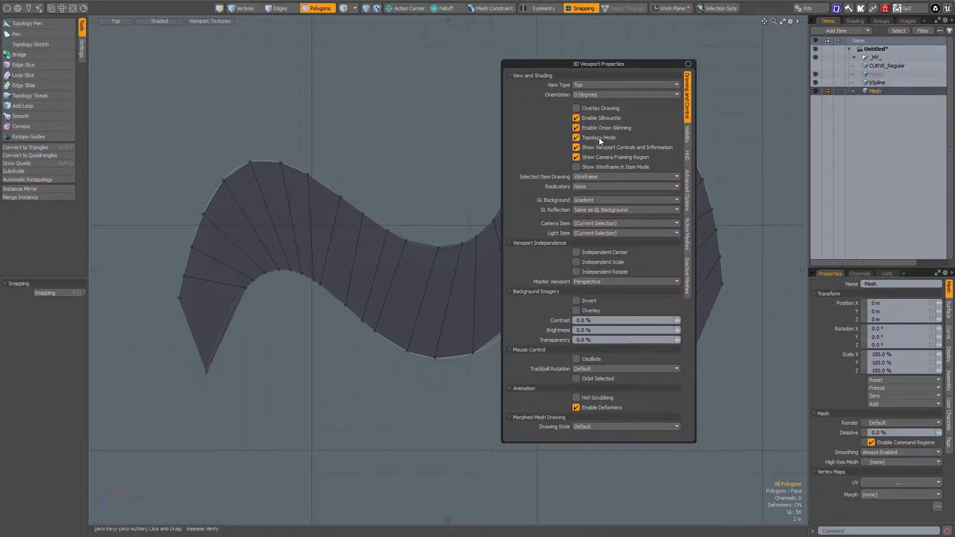
# - Switch the viewport to Perspective, toggle subdivision smoothing, and show the background curves
pyautogui.click(470, 128)
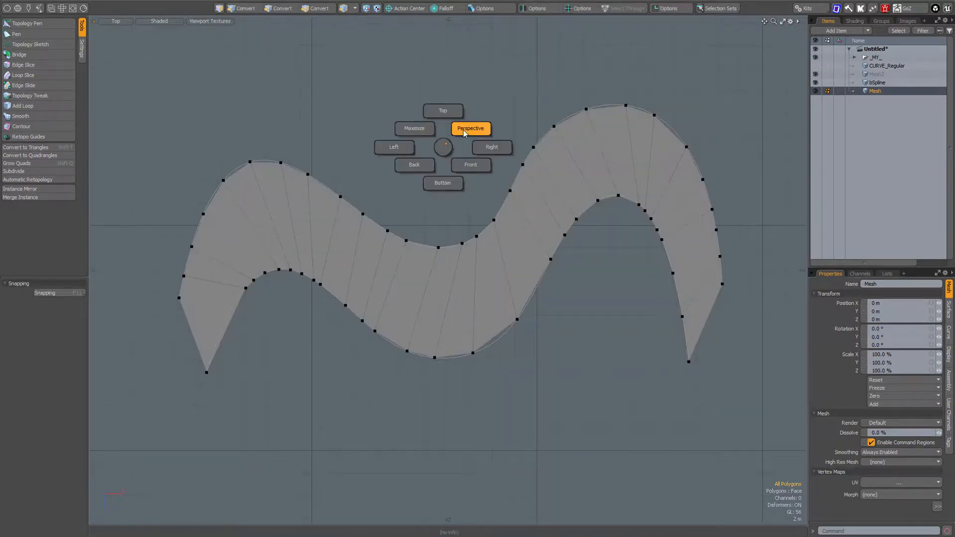
pyautogui.click(490, 147)
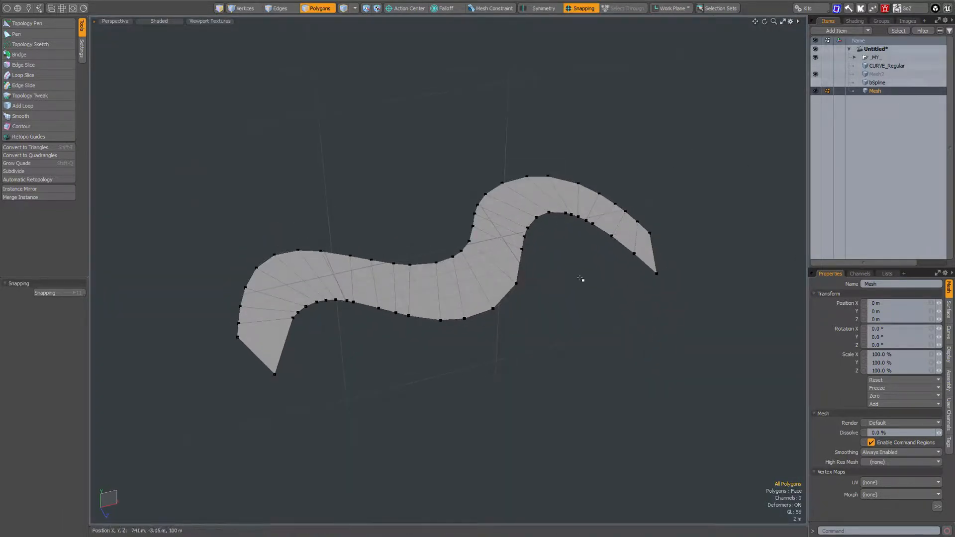
pyautogui.click(13, 172)
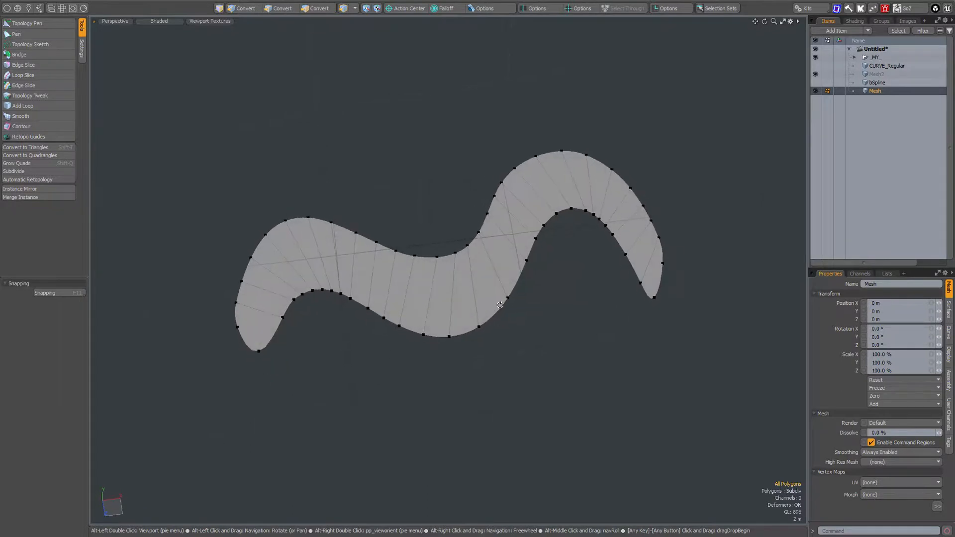
pyautogui.click(317, 8)
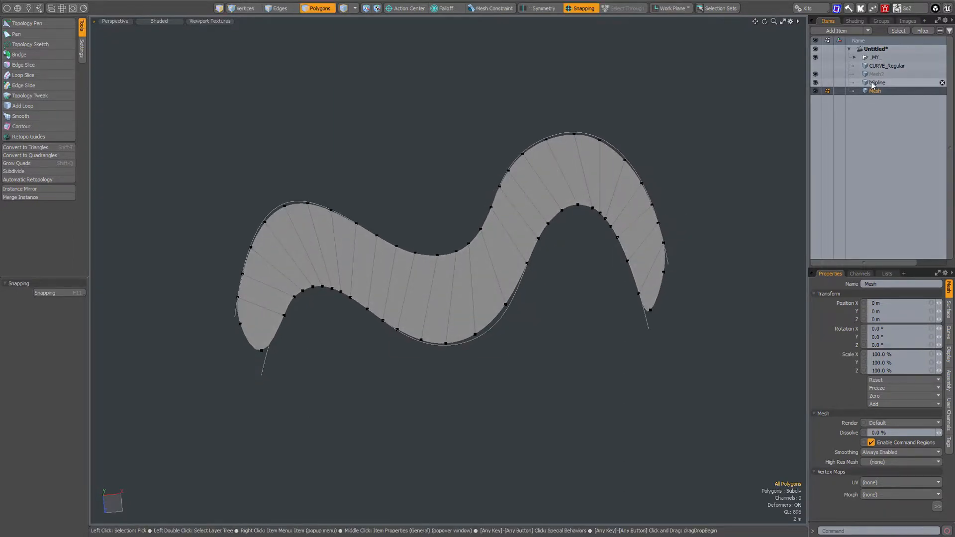
# - Select the bSpline item in the Item List to edit the guide curve's points
pyautogui.click(877, 83)
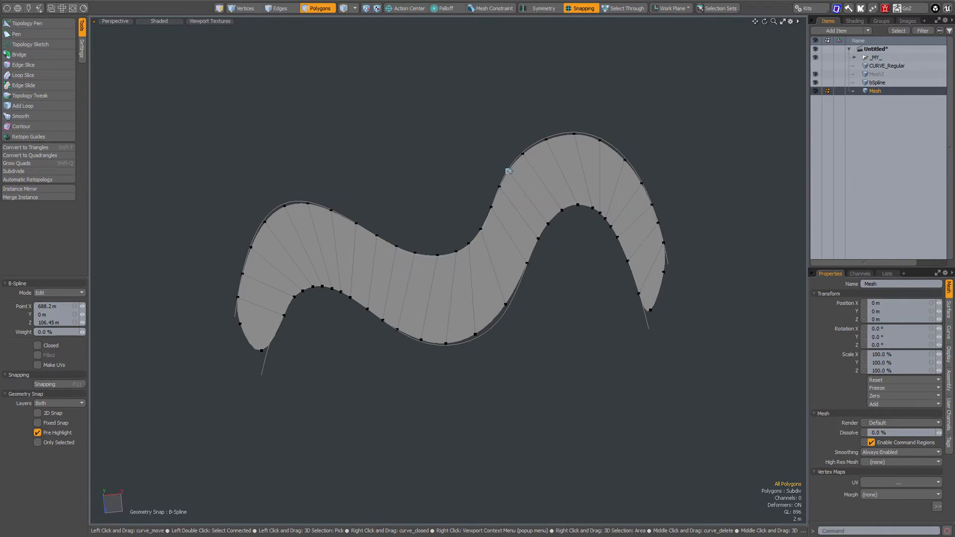
pyautogui.moveTo(579, 146)
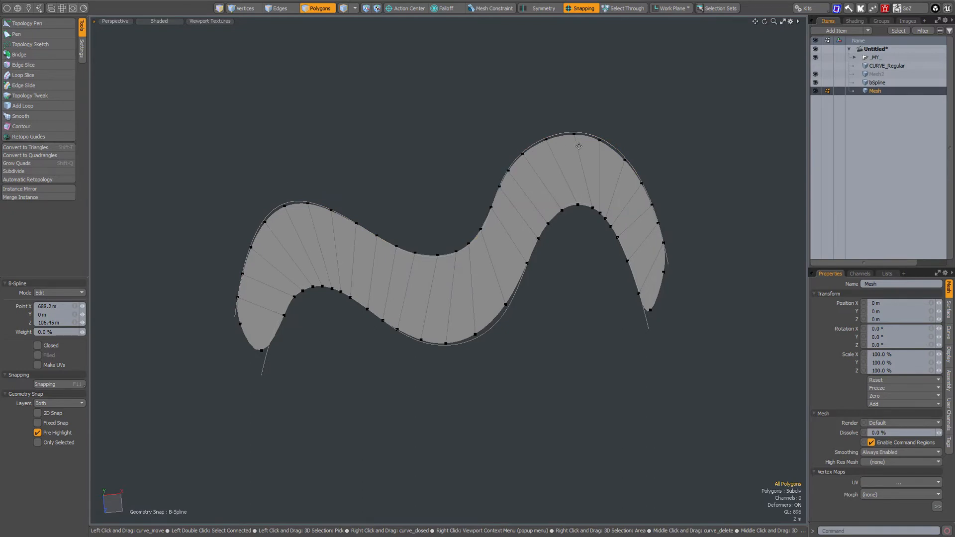